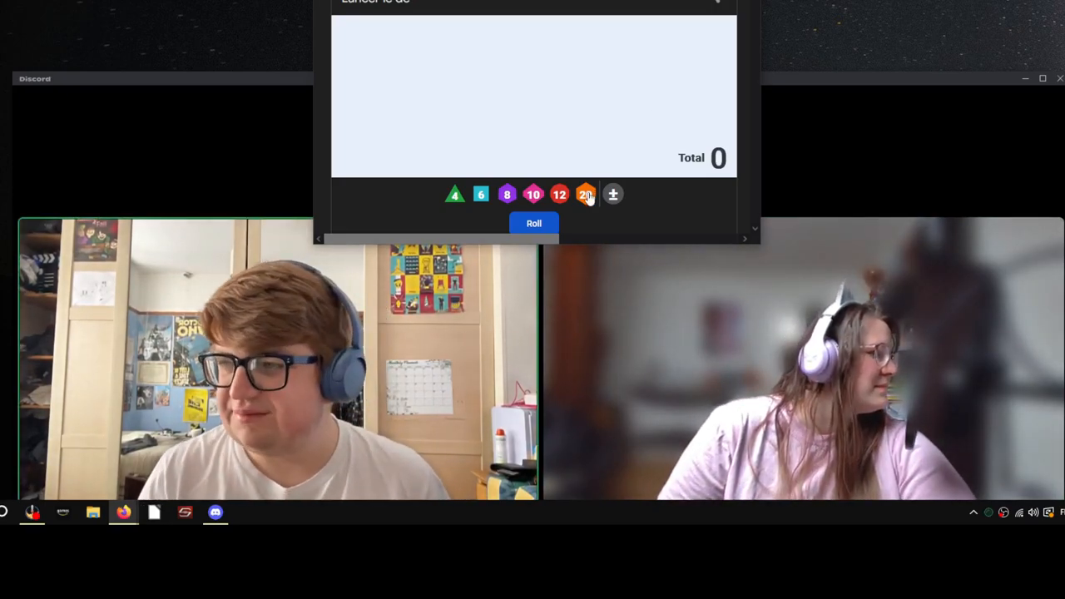
Step: Add a d20 to the dice roller tray, leaving the total at zero
click(586, 193)
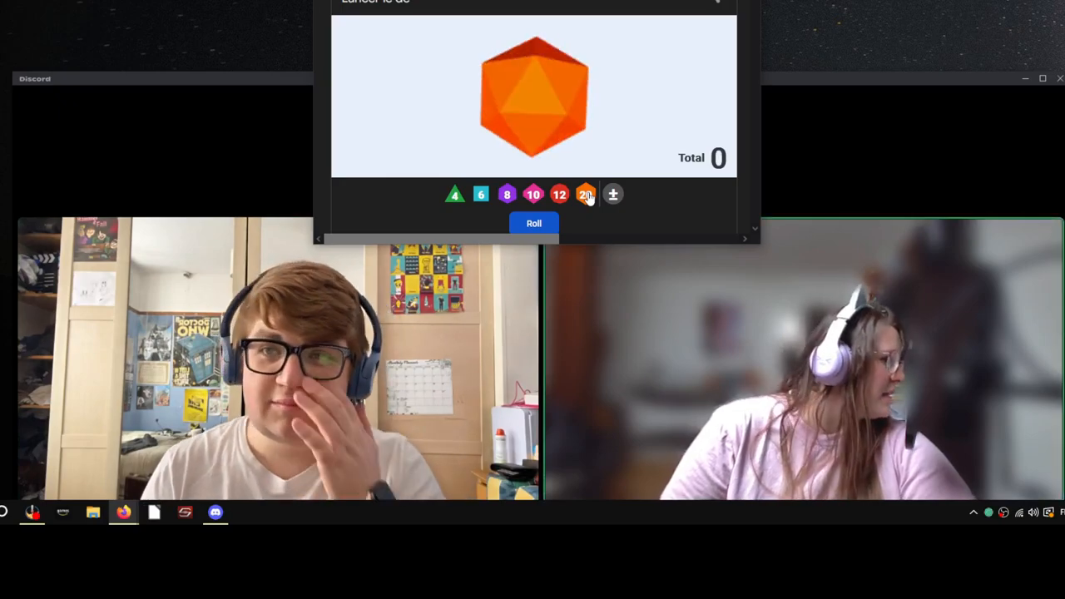
click(532, 223)
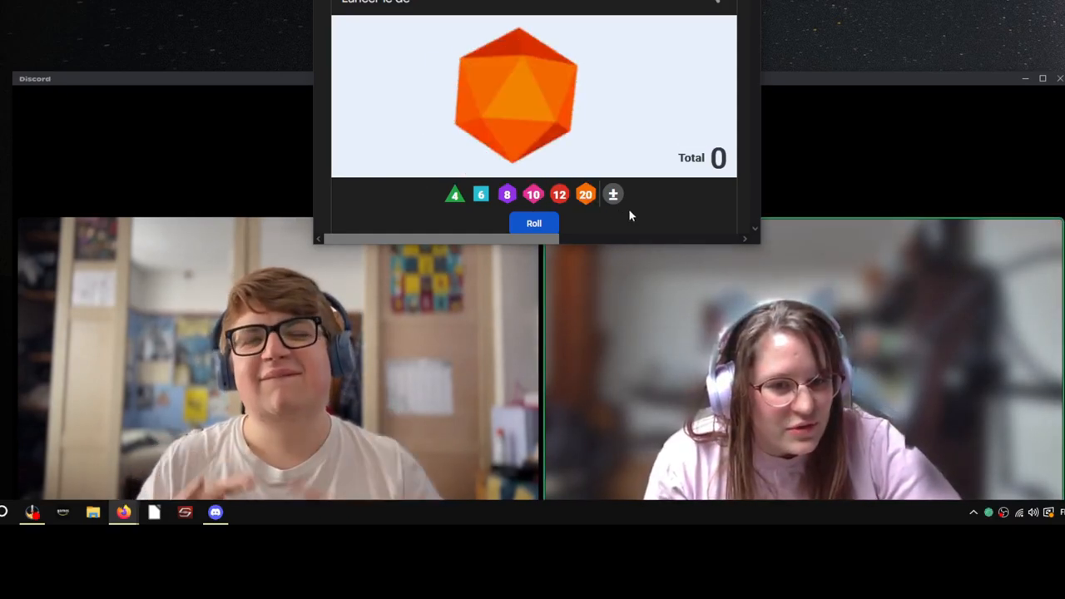
Step: Roll the waiting d20, clearing the tray back to a zero total
click(532, 223)
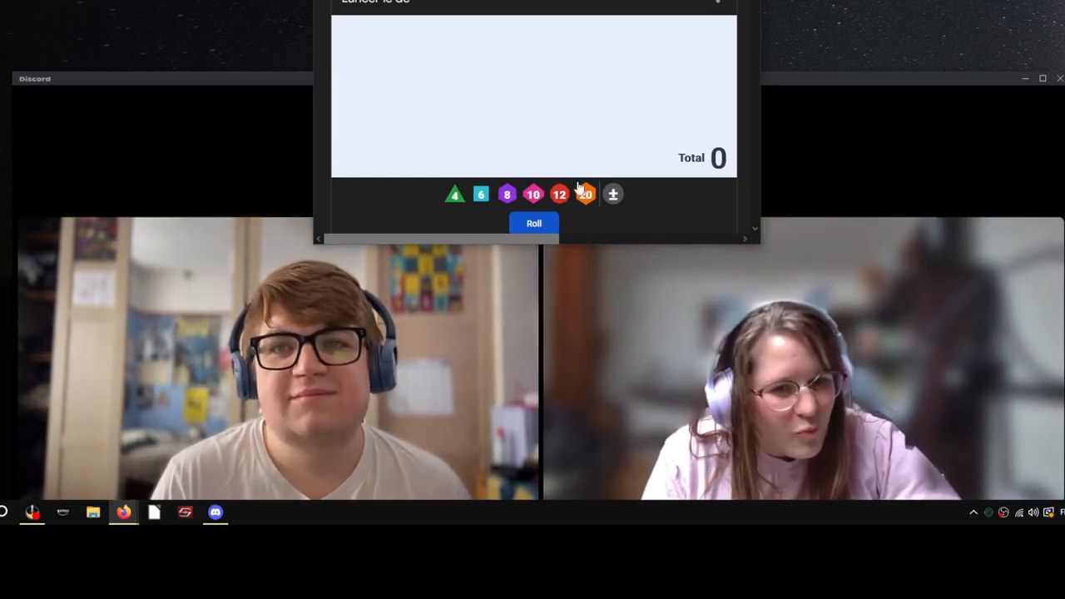
Step: Roll a twenty-sided die in the dice roller over the call
click(532, 223)
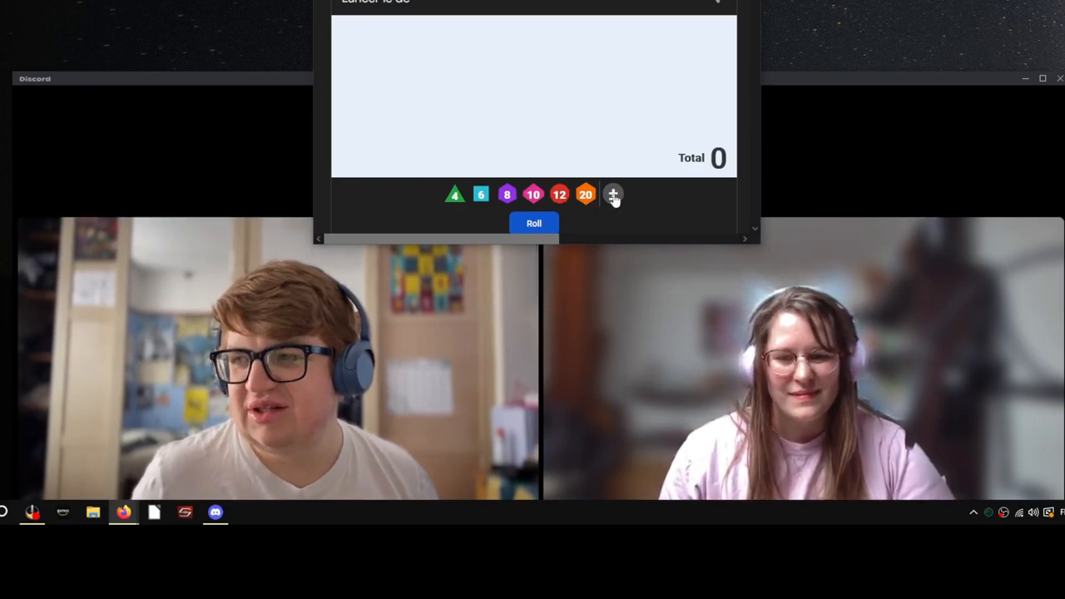
mouse_move(649, 207)
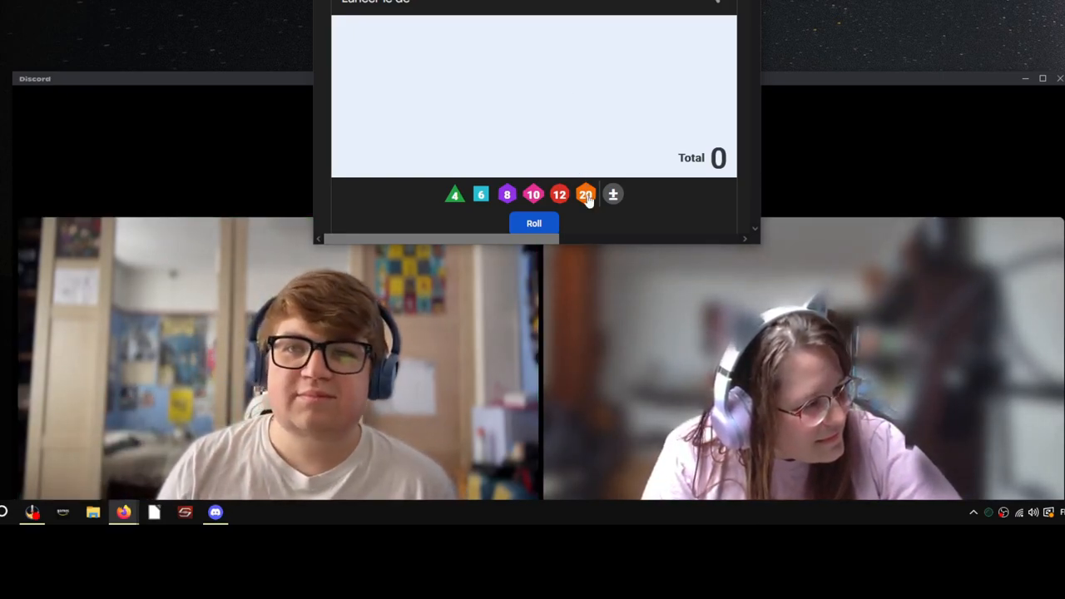
Step: Hit the d20 button once more, the tray still showing zero
click(586, 193)
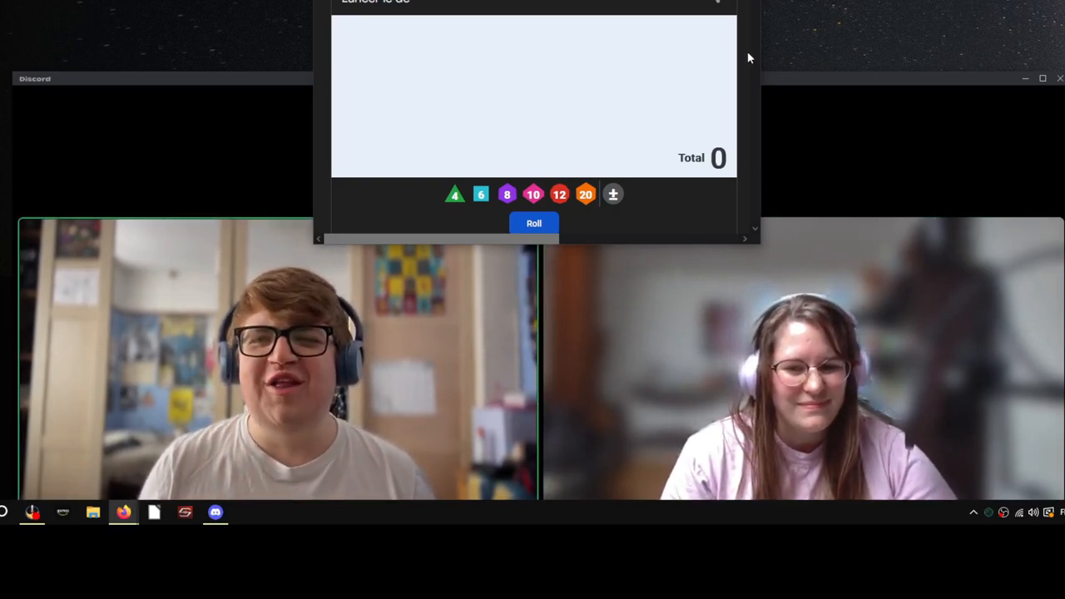
mouse_move(759, 80)
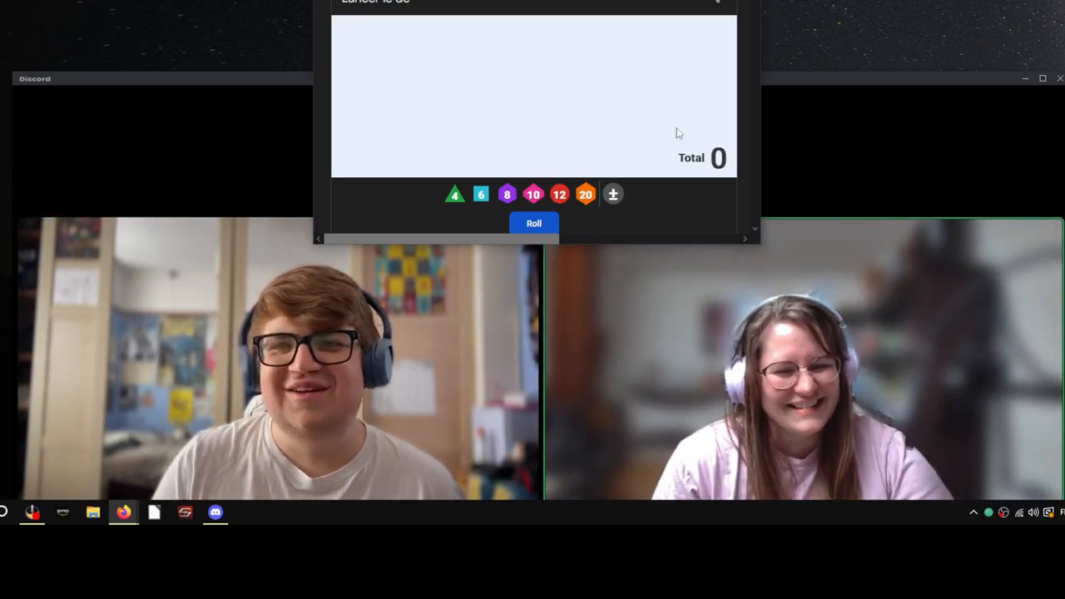
Step: Add a d20 to the tray and roll it, the tray clearing to zero
click(586, 193)
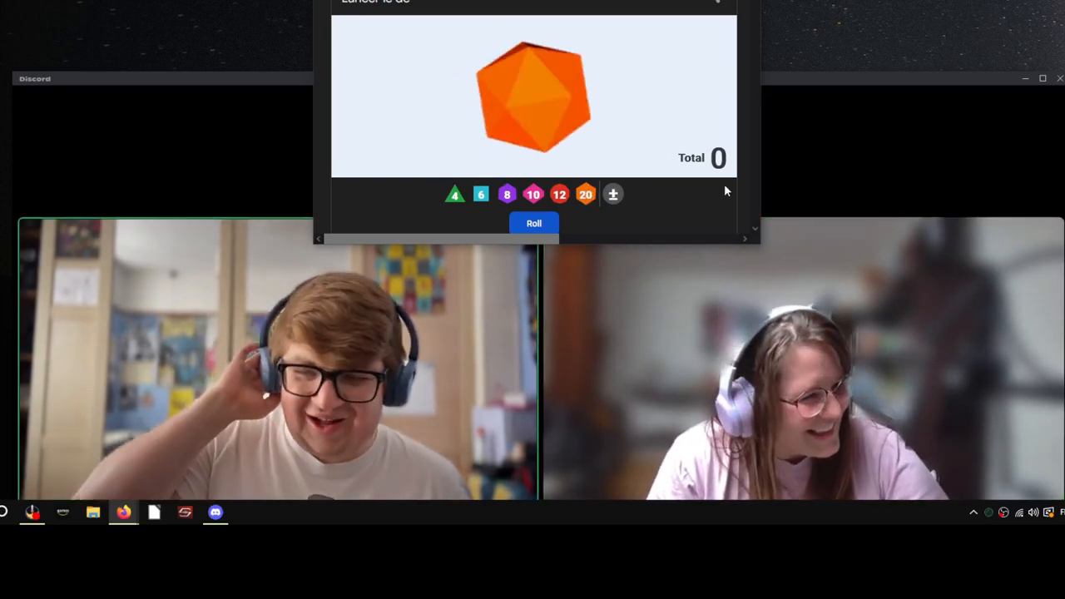
click(533, 223)
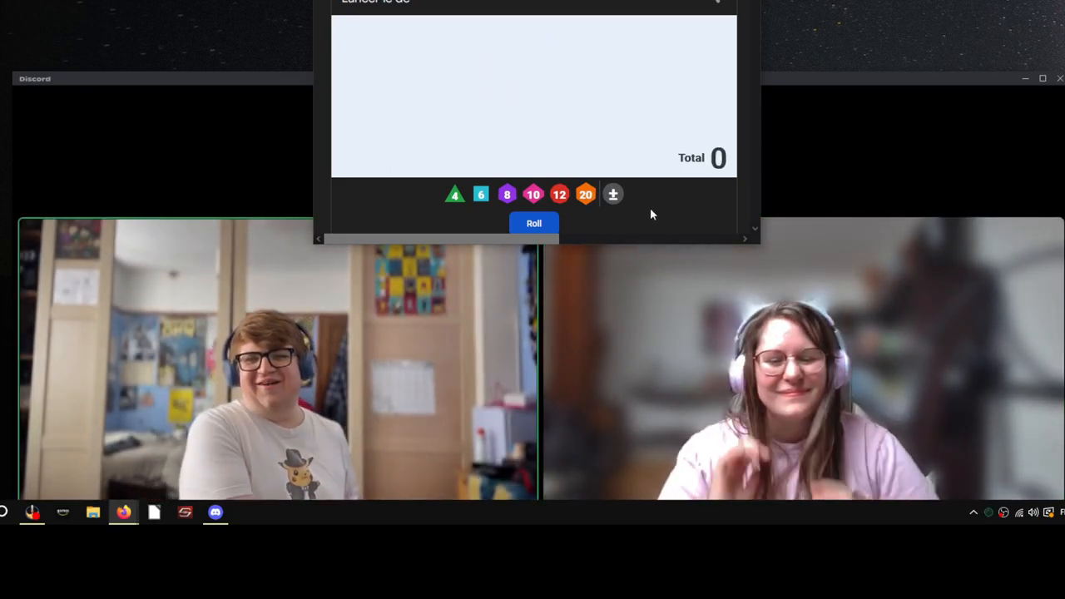
mouse_move(633, 196)
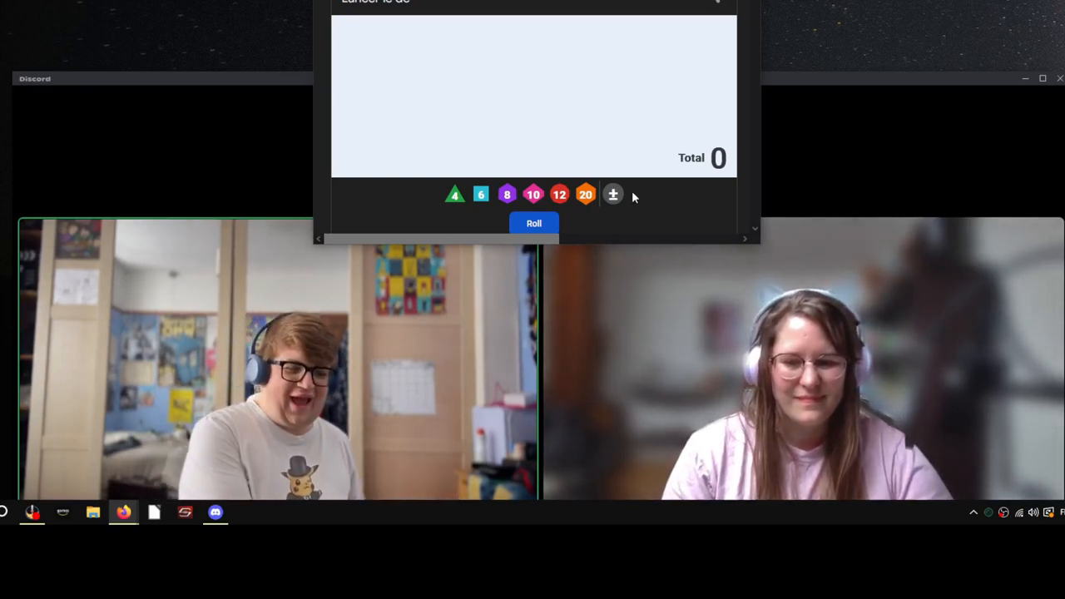
mouse_move(675, 203)
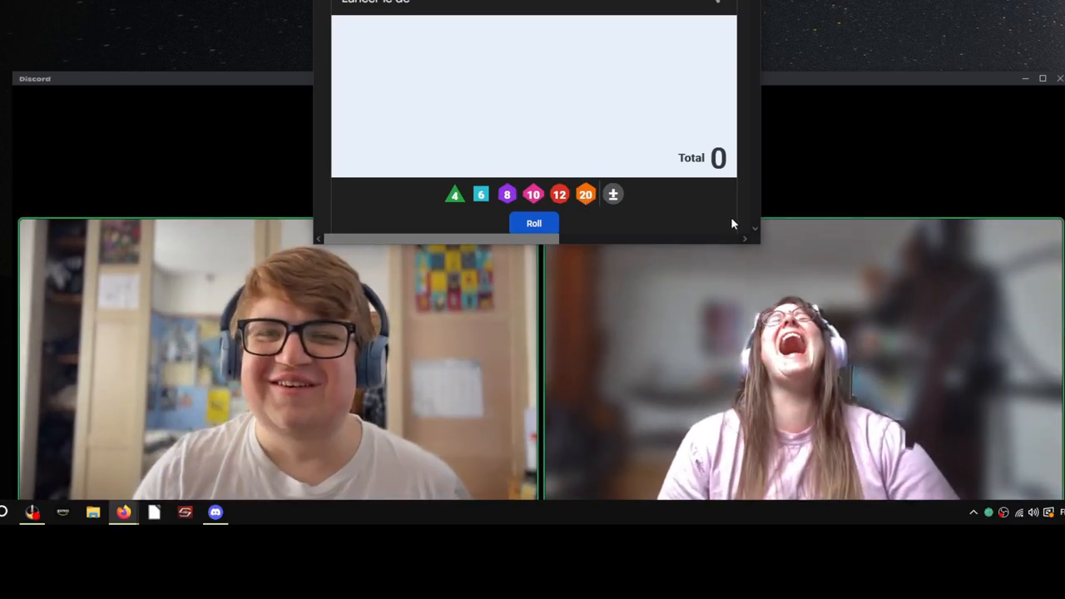
Step: Add a single d20 and roll it, landing on 14 for a total of 14
click(586, 193)
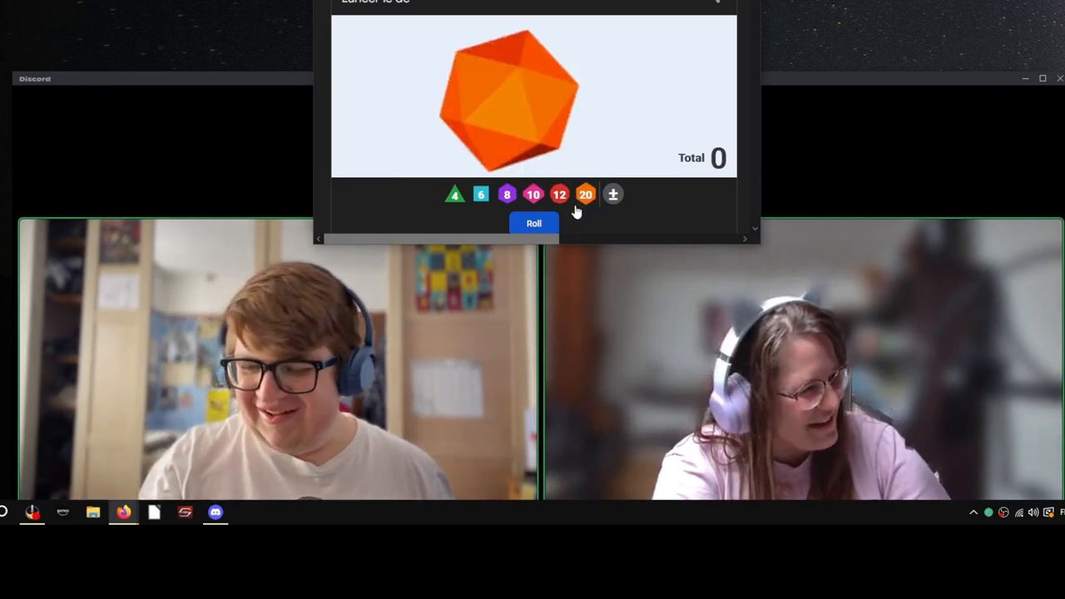
click(533, 223)
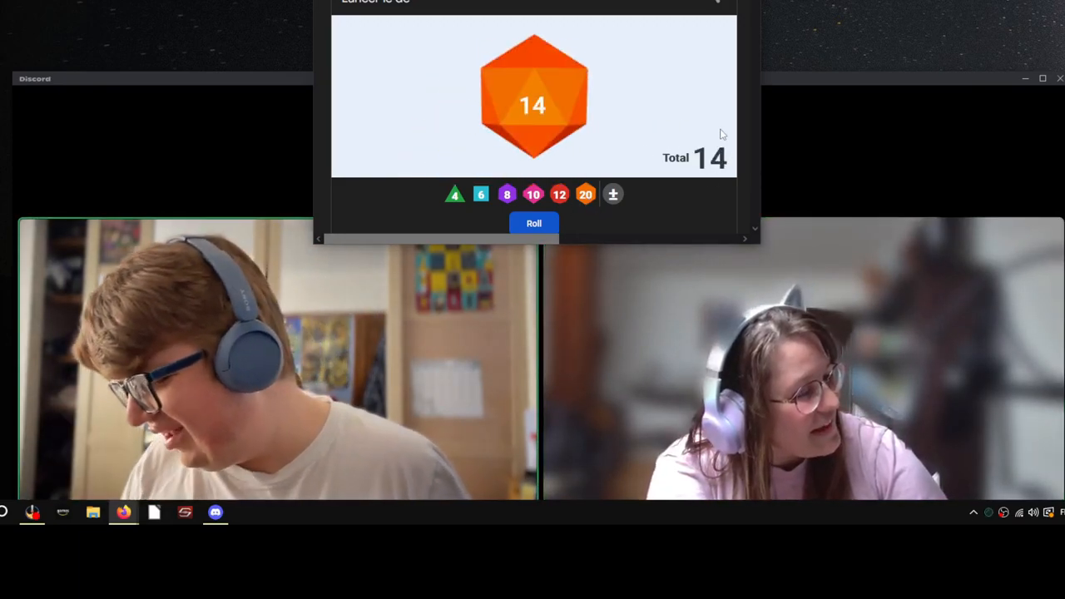
mouse_move(703, 130)
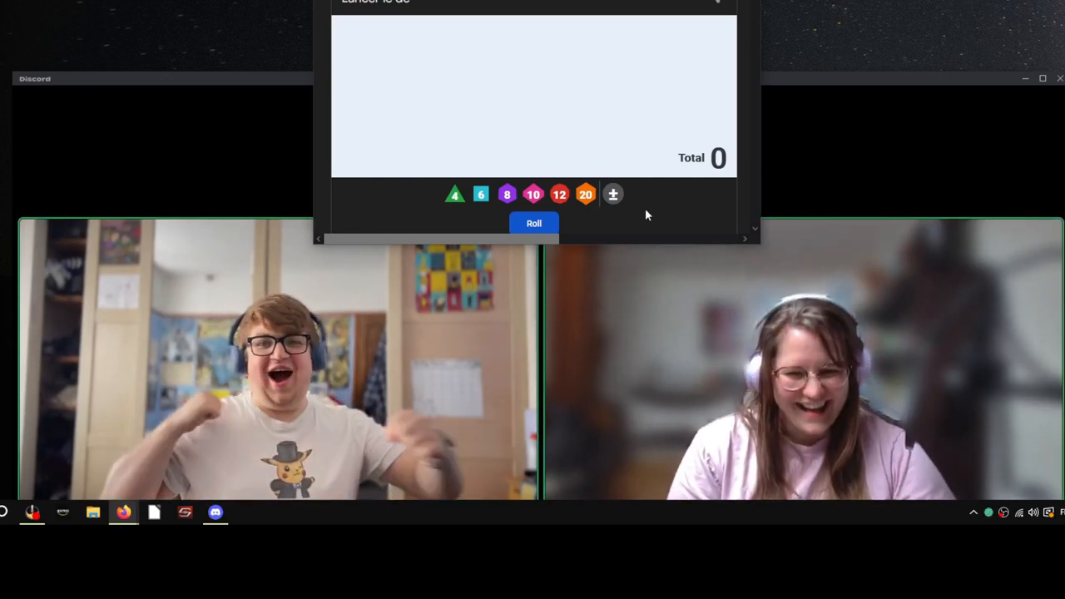
mouse_move(676, 213)
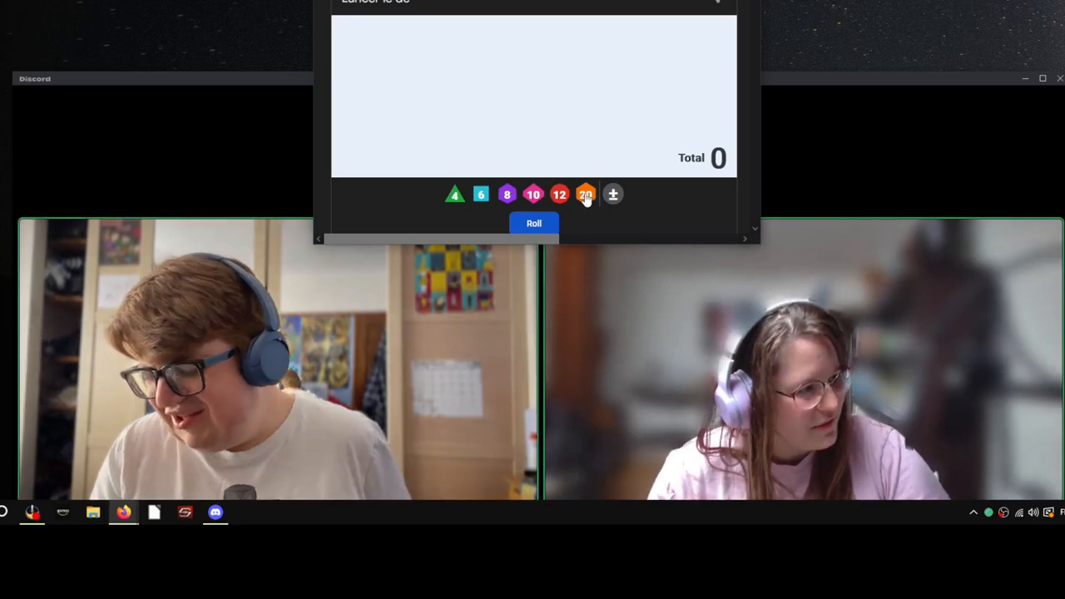
Step: Add a fresh d20 and roll it, coming up a 1
click(585, 193)
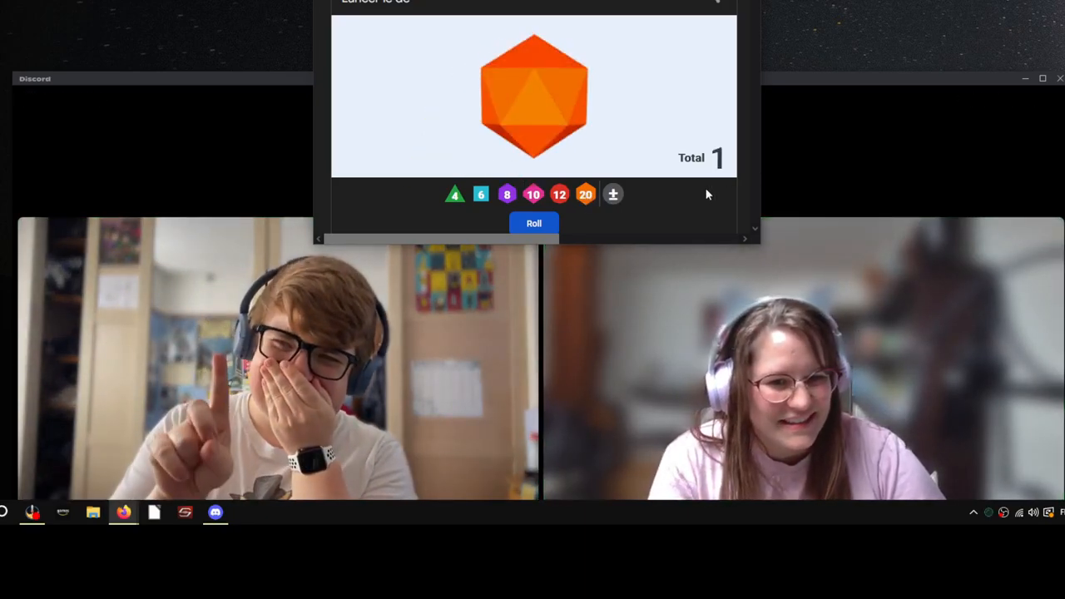
click(532, 224)
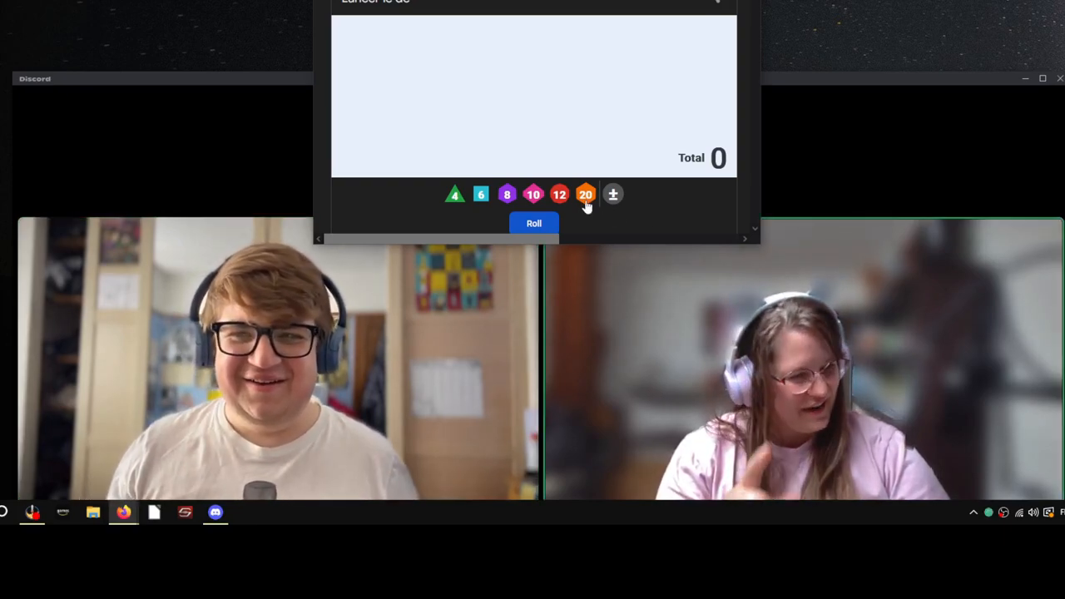
Step: Add a d20 via the orange 20 button and roll it for a 13
click(586, 193)
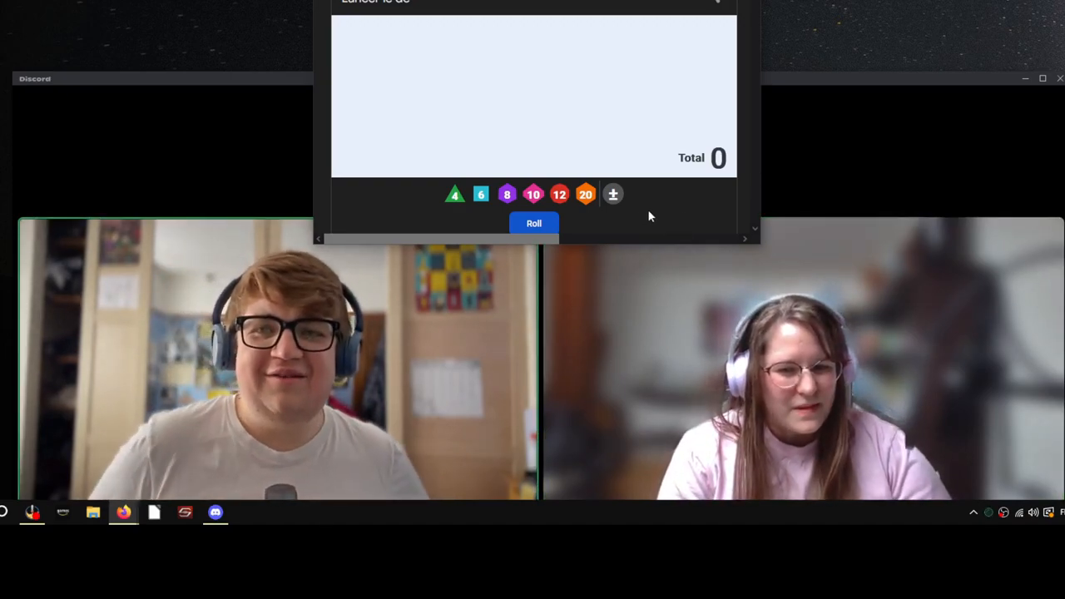
click(586, 193)
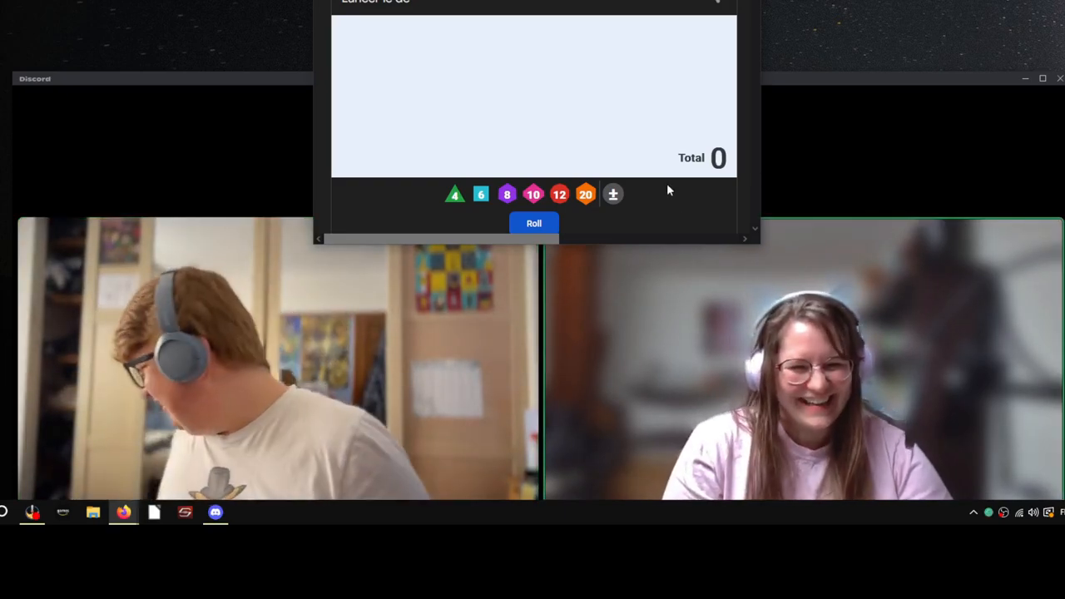
mouse_move(682, 222)
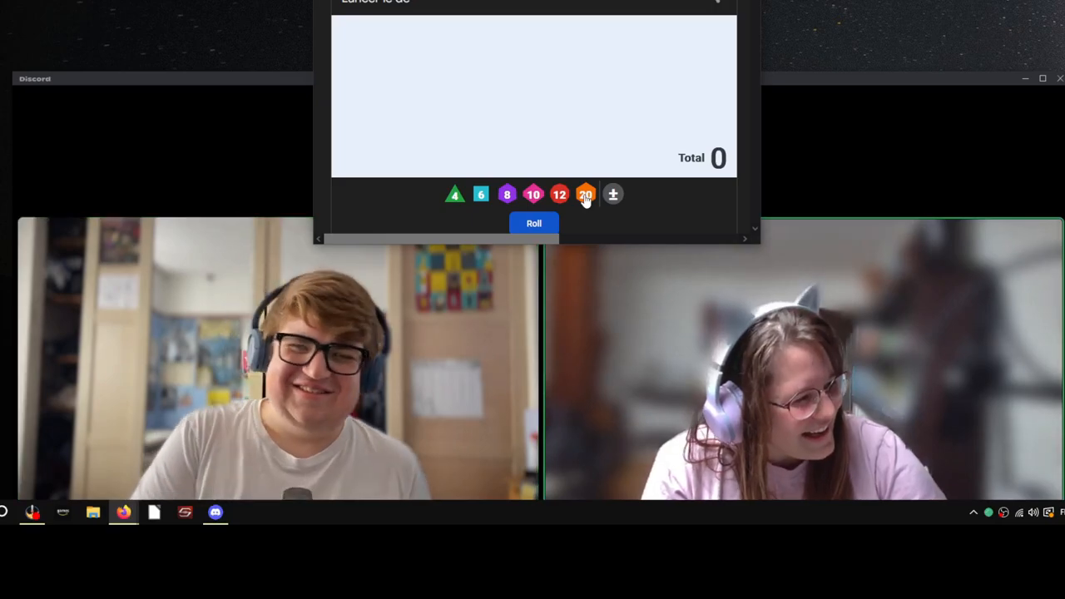
click(586, 193)
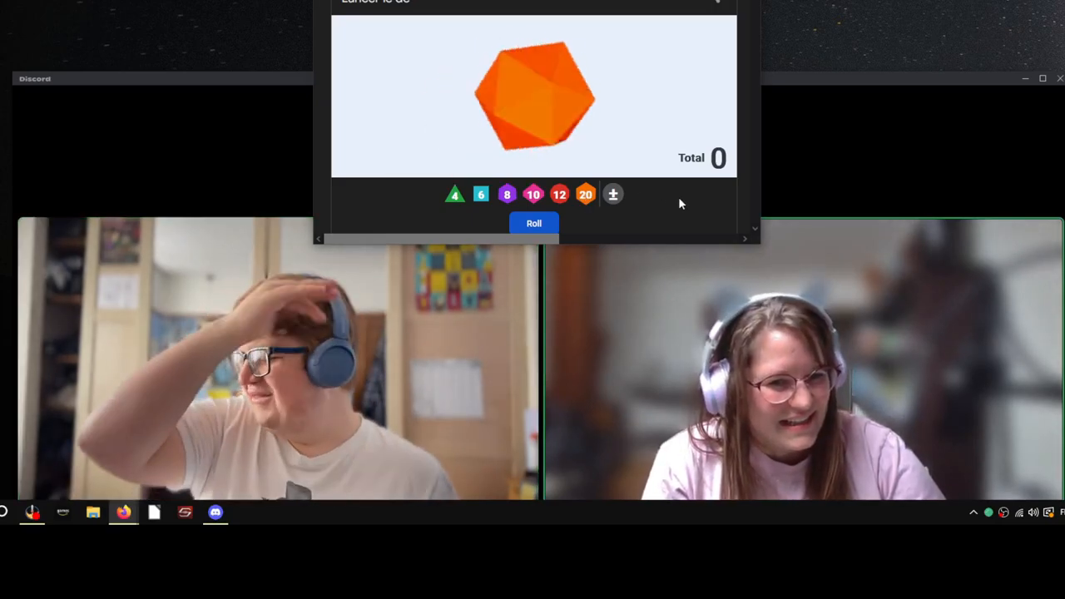
click(533, 223)
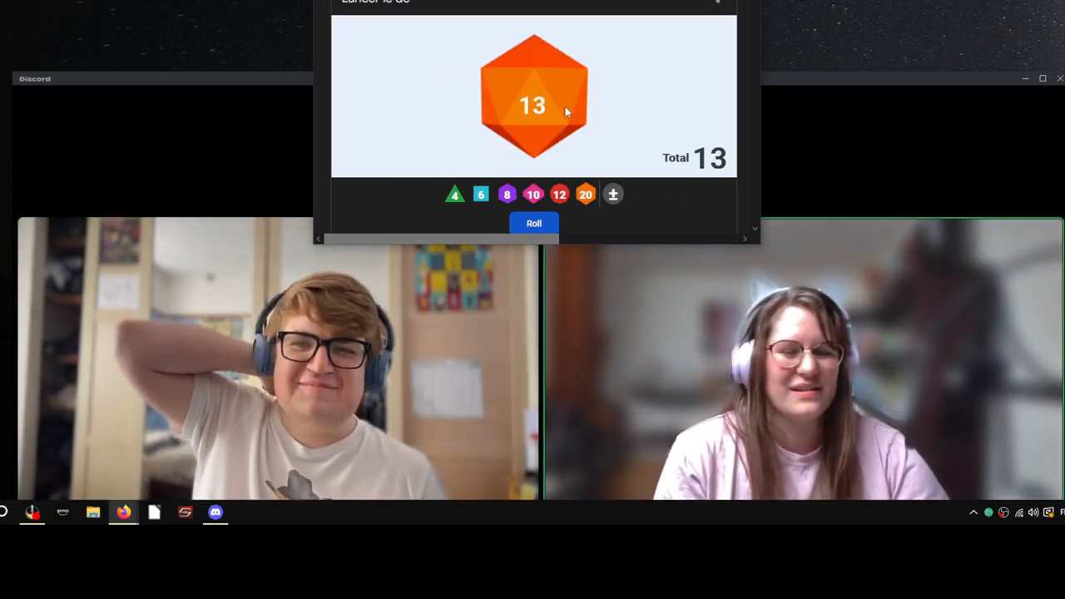